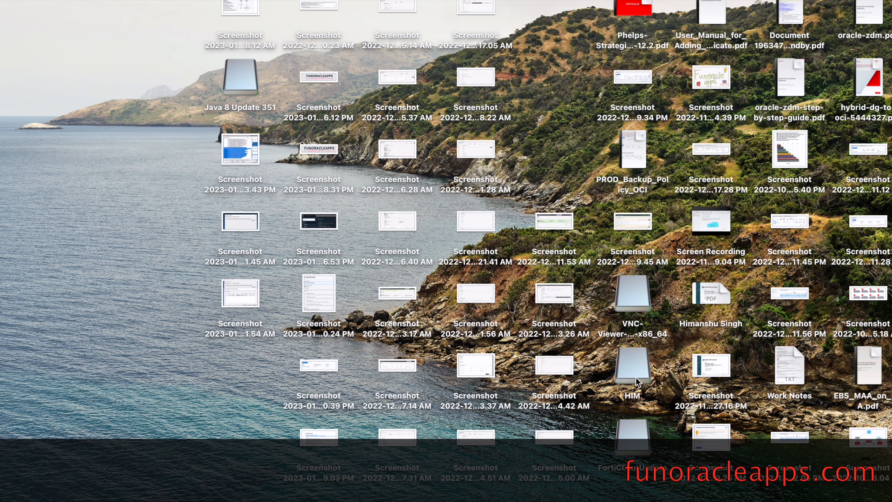
mouse_move(631, 373)
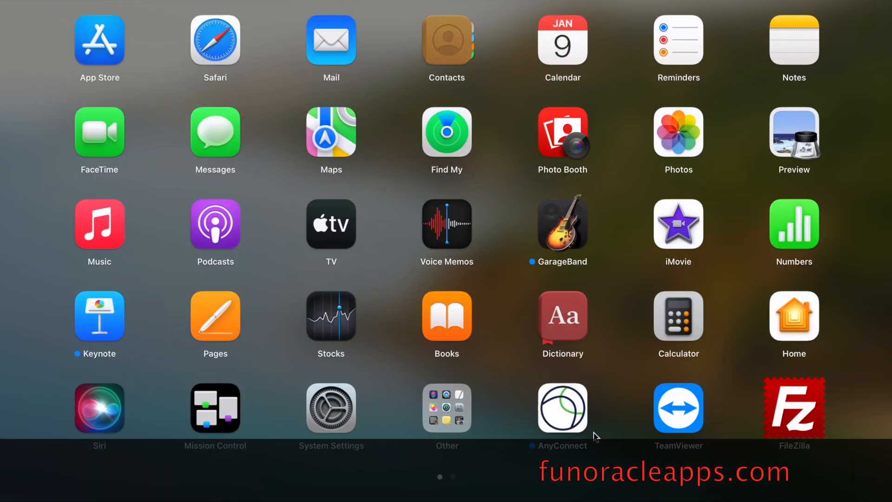
Launch Disk Utility from Launchpad and open the sidebar View options.
left_click(446, 407)
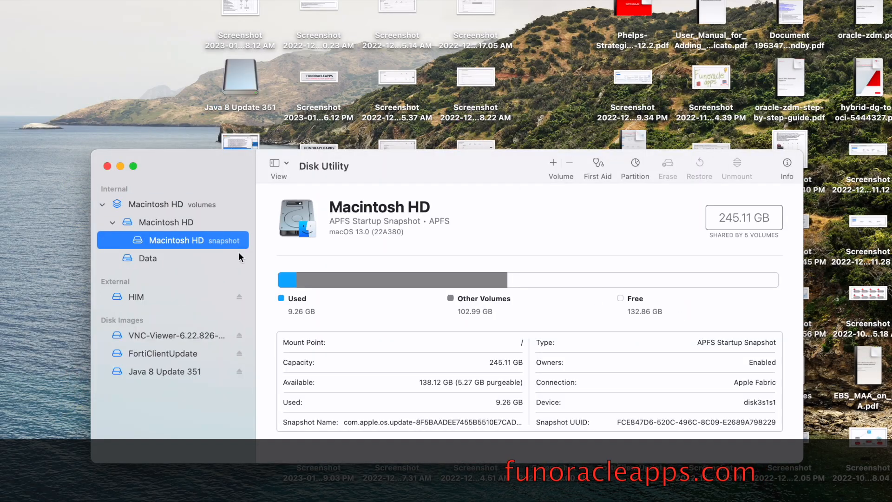
mouse_move(152, 278)
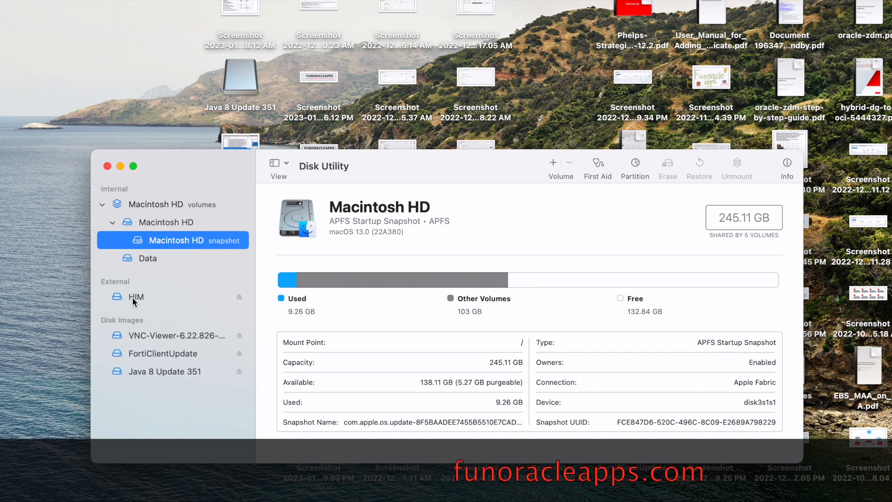
mouse_move(127, 297)
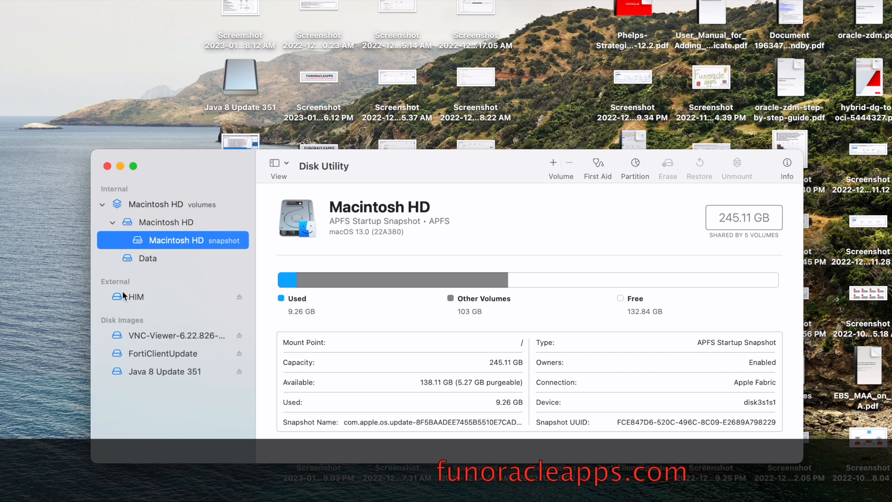
left_click(279, 167)
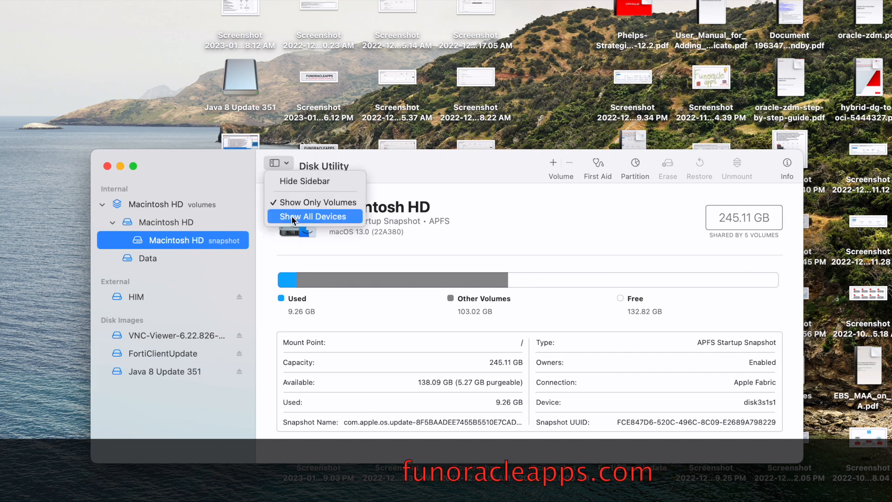
Show all devices and select the 16.45 GB Generic Flash Disk Media USB drive.
left_click(314, 216)
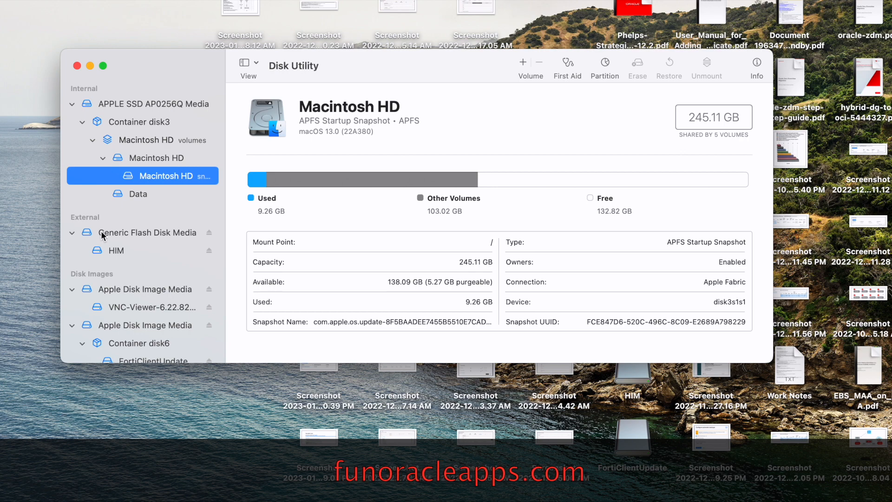
mouse_move(134, 239)
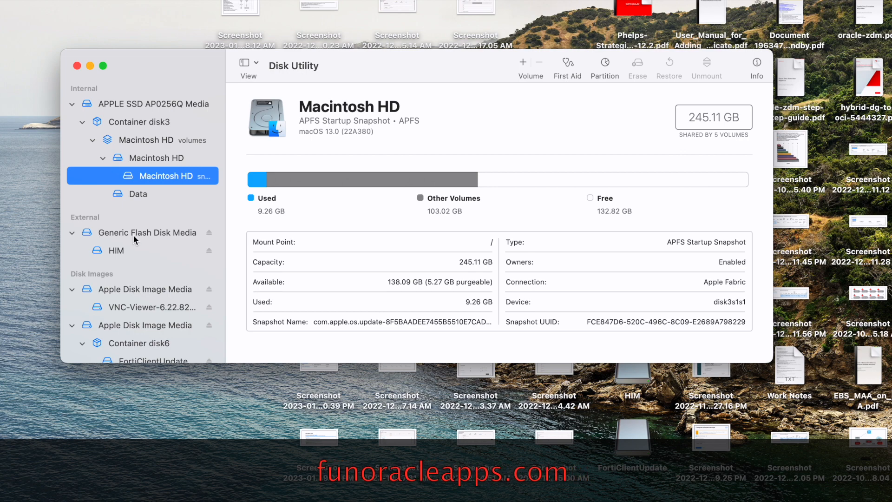
left_click(148, 232)
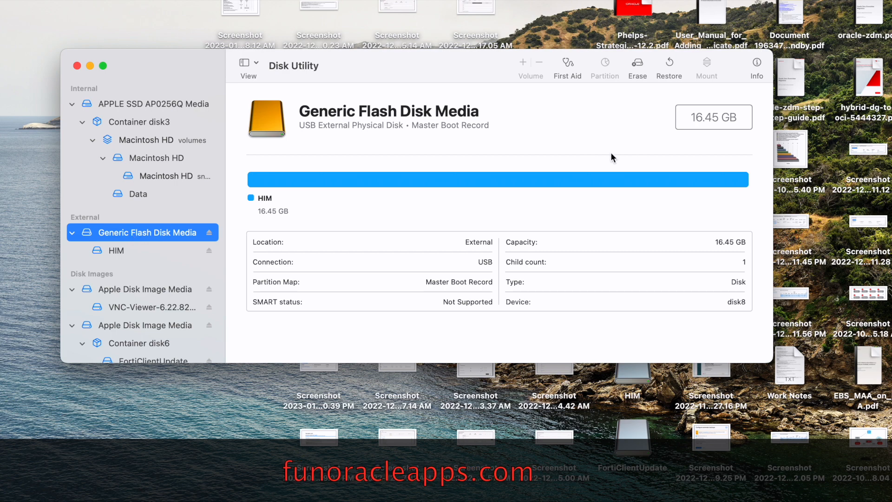
mouse_move(638, 63)
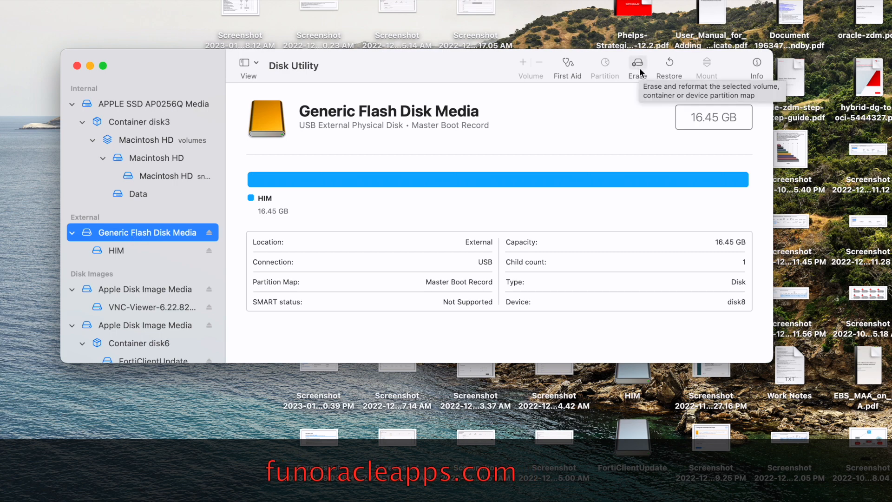
Set up erasing the USB drive as 'Sudofoa', ExFAT, Master Boot Record.
left_click(637, 63)
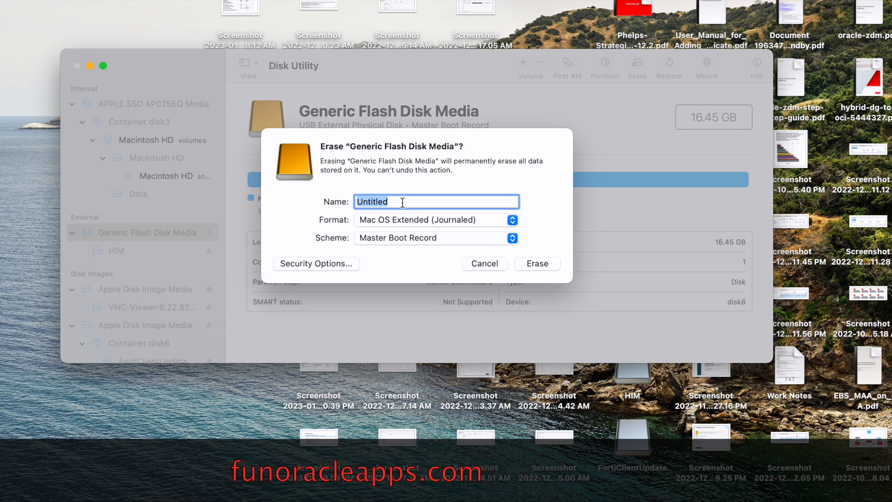
type("Sudofoa")
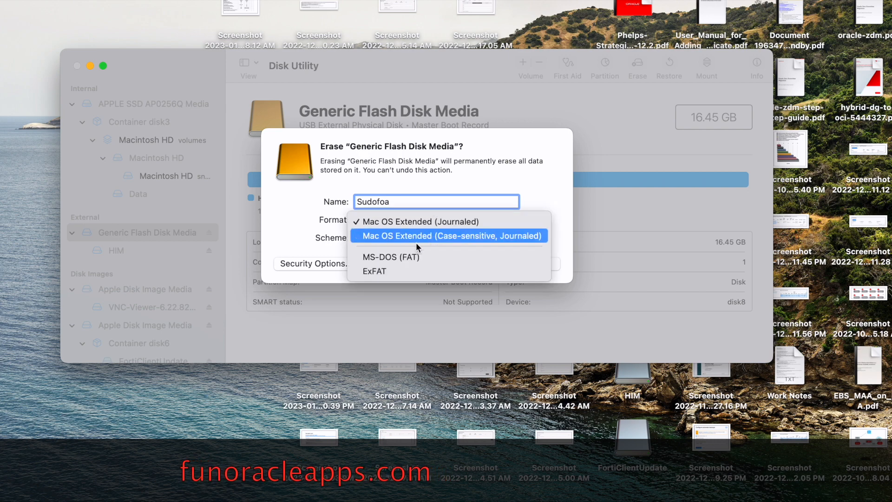
mouse_move(373, 271)
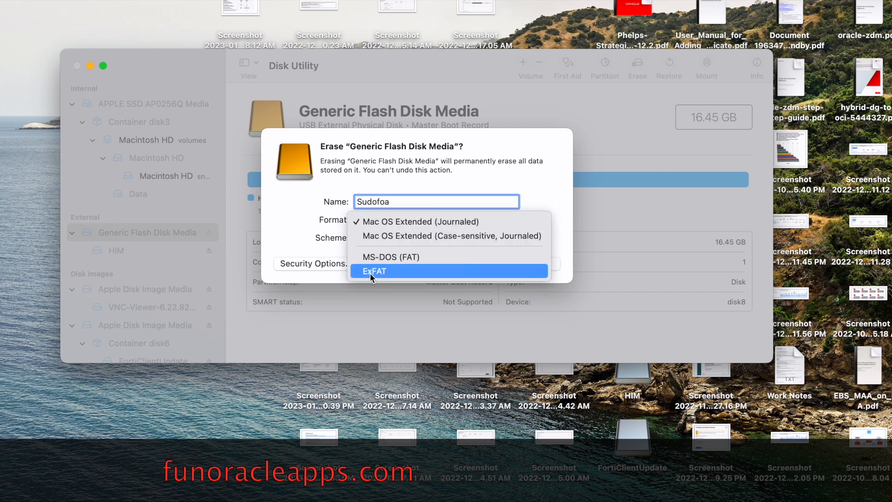
left_click(374, 271)
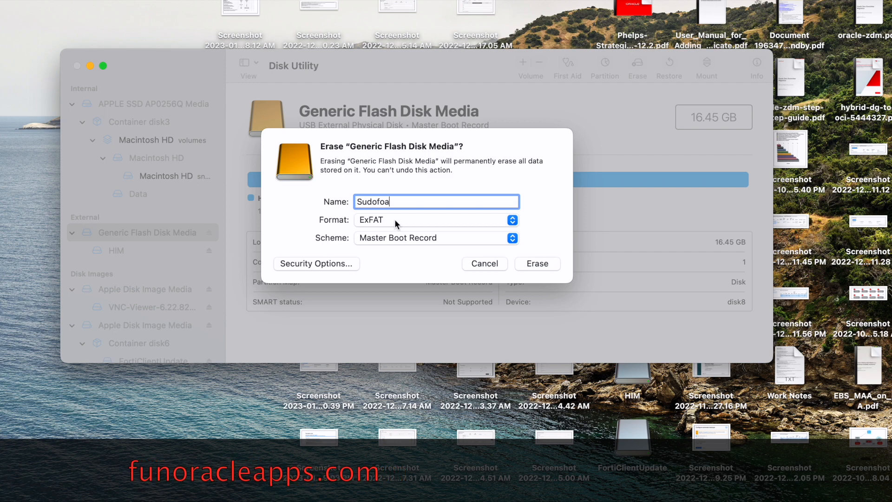
mouse_move(443, 245)
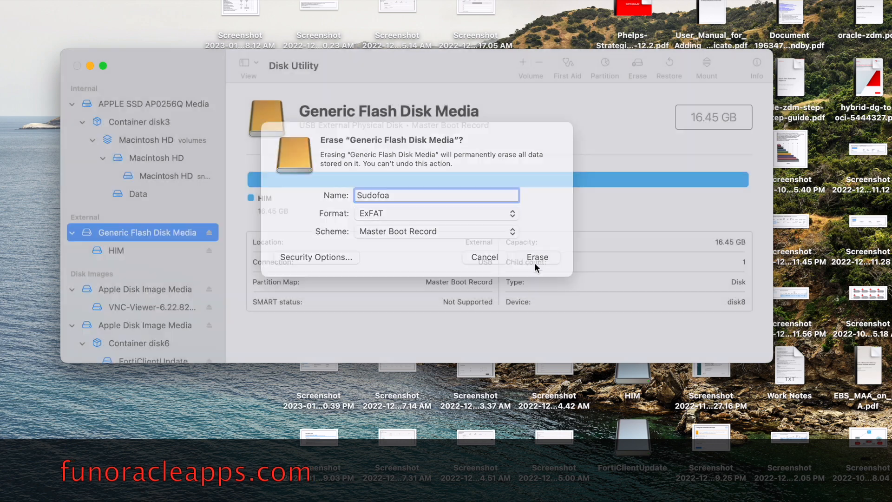
Erase the drive, decline the Google Drive offer, and close the completion report.
left_click(536, 257)
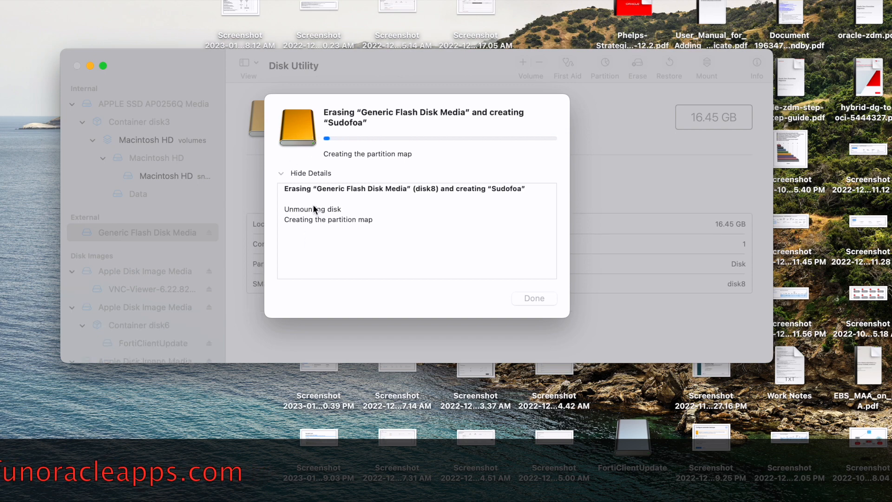
mouse_move(418, 253)
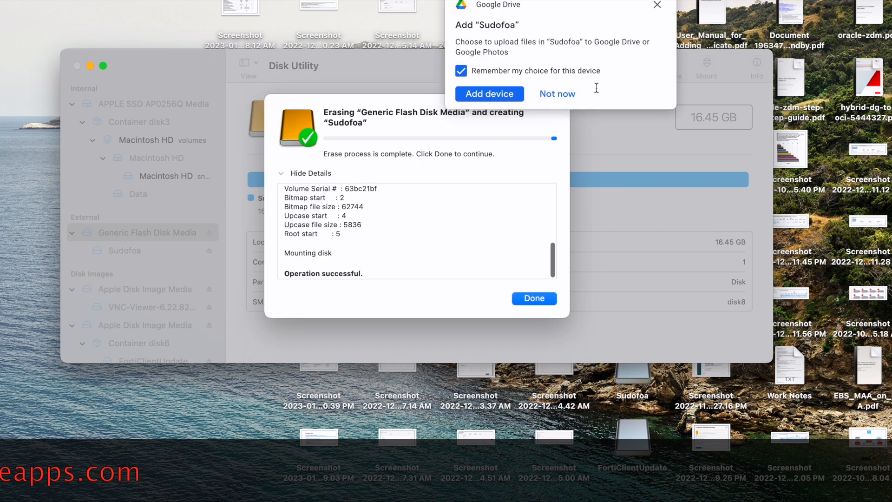
left_click(557, 94)
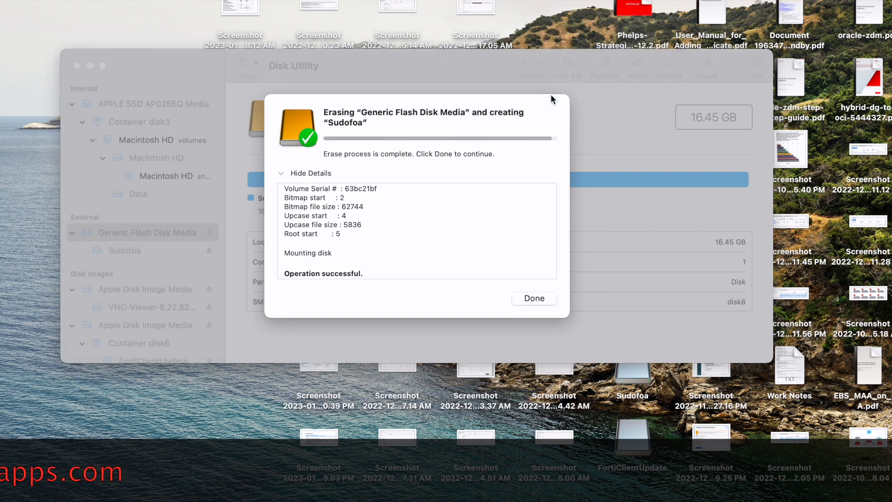
left_click(533, 299)
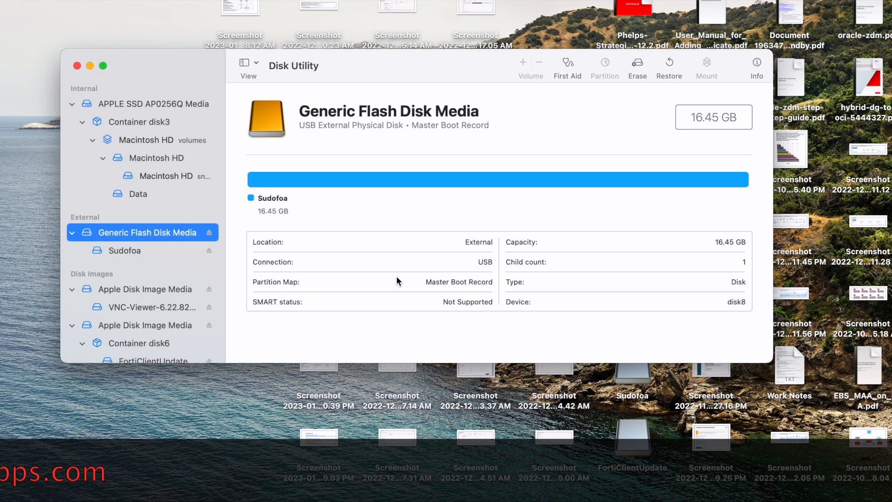
mouse_move(124, 257)
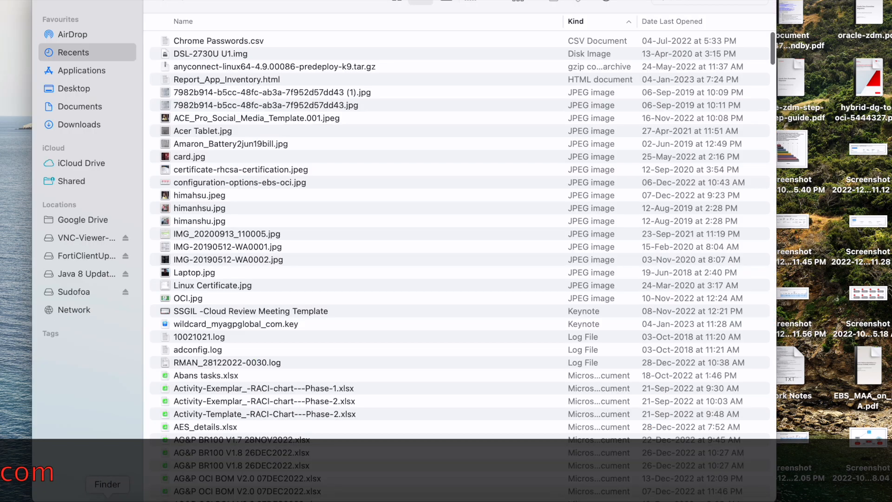
Open the Sudofoa drive from Finder's Locations sidebar.
left_click(73, 292)
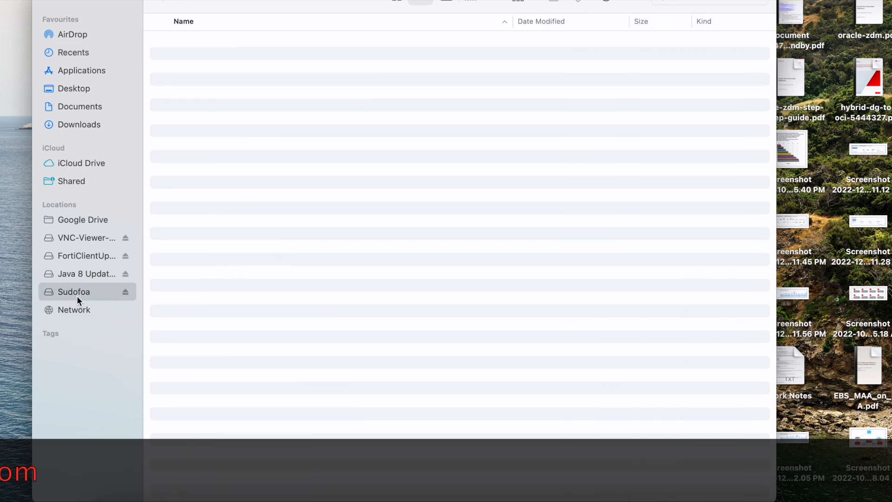
mouse_move(202, 178)
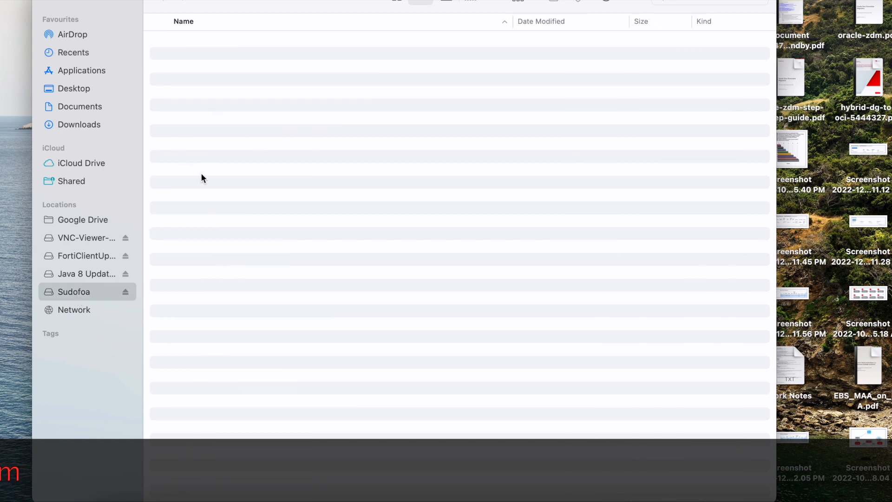